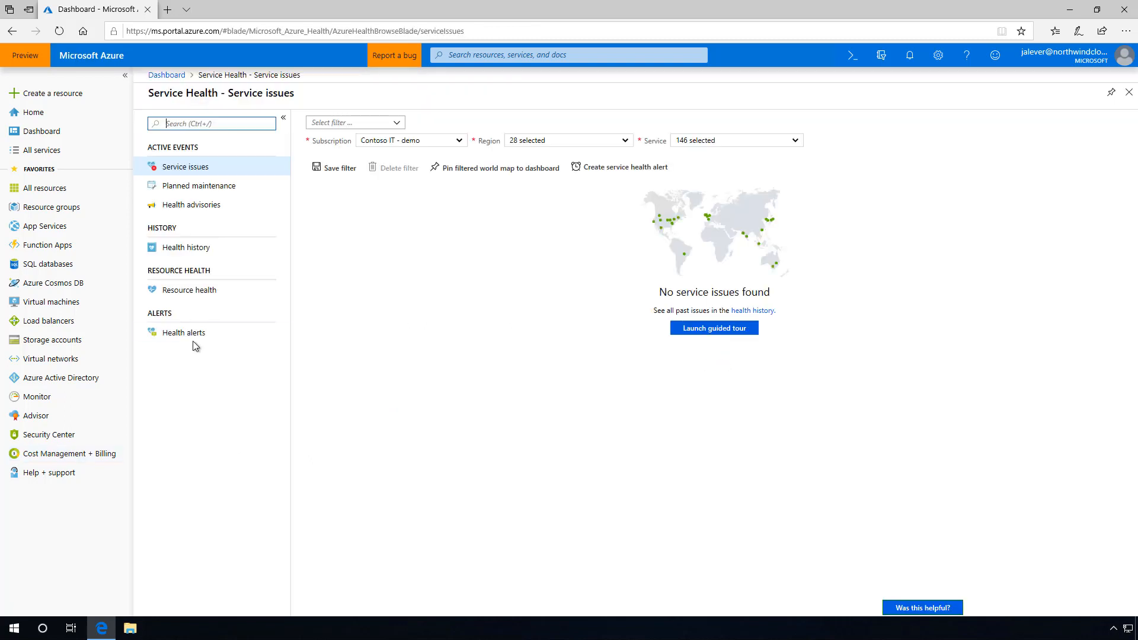
Show the Health alerts list in Service Health and the Azure maintenance alert's details.
click(183, 332)
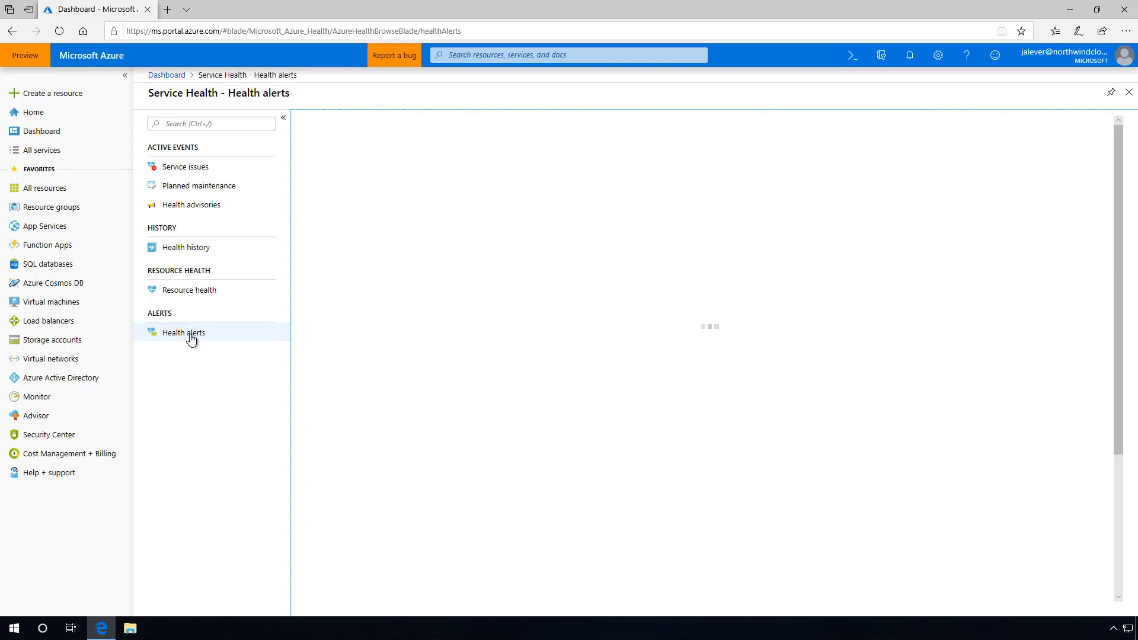
click(184, 332)
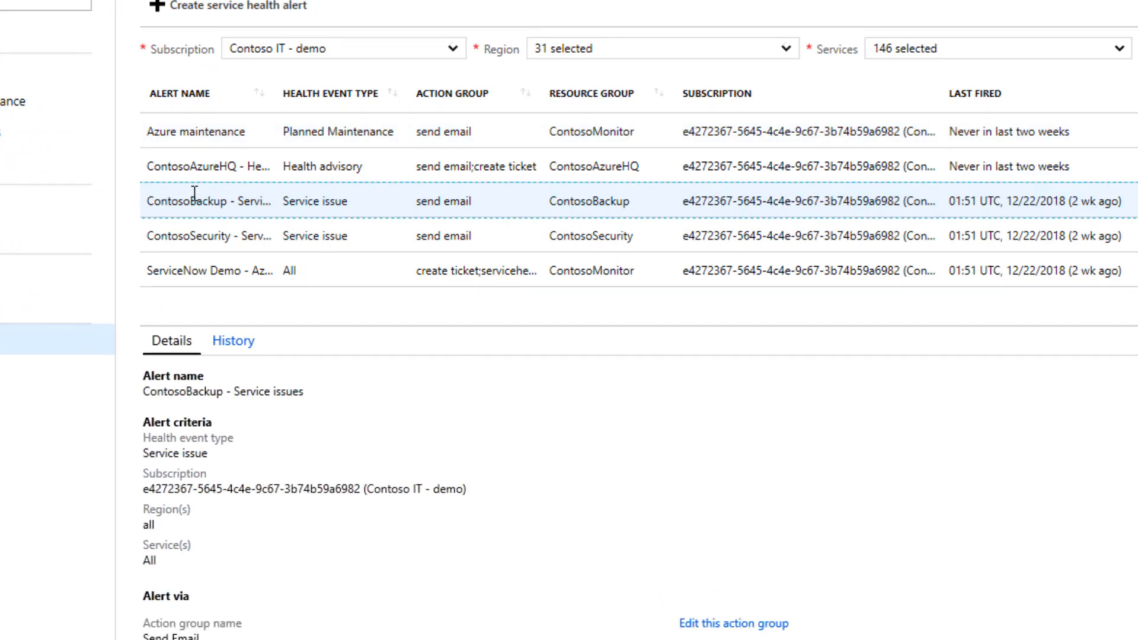
click(196, 131)
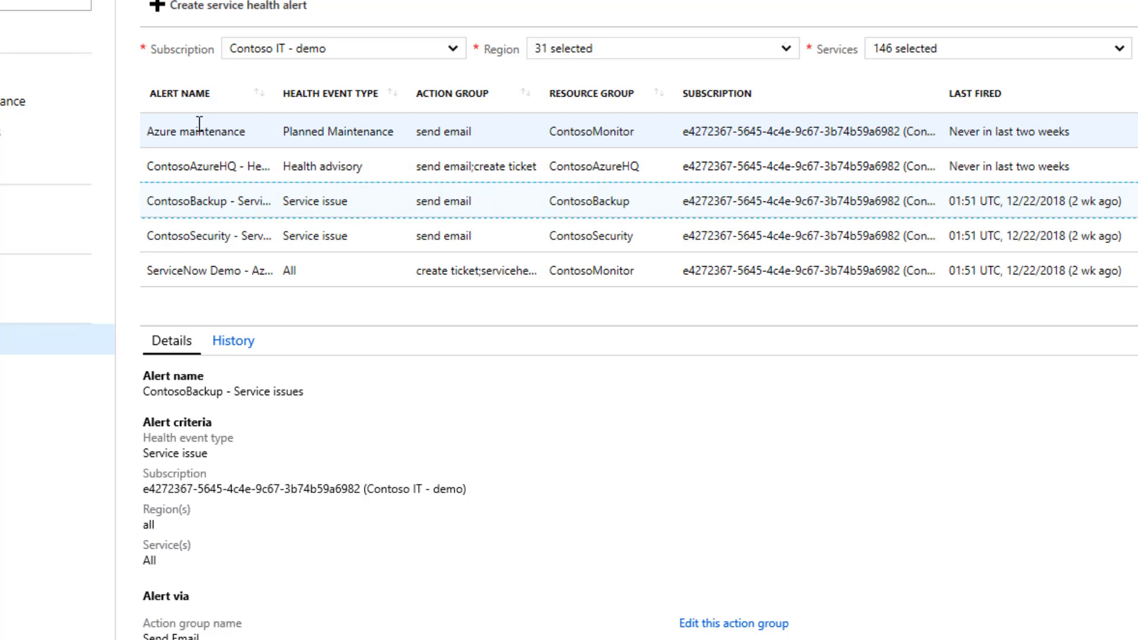
click(202, 132)
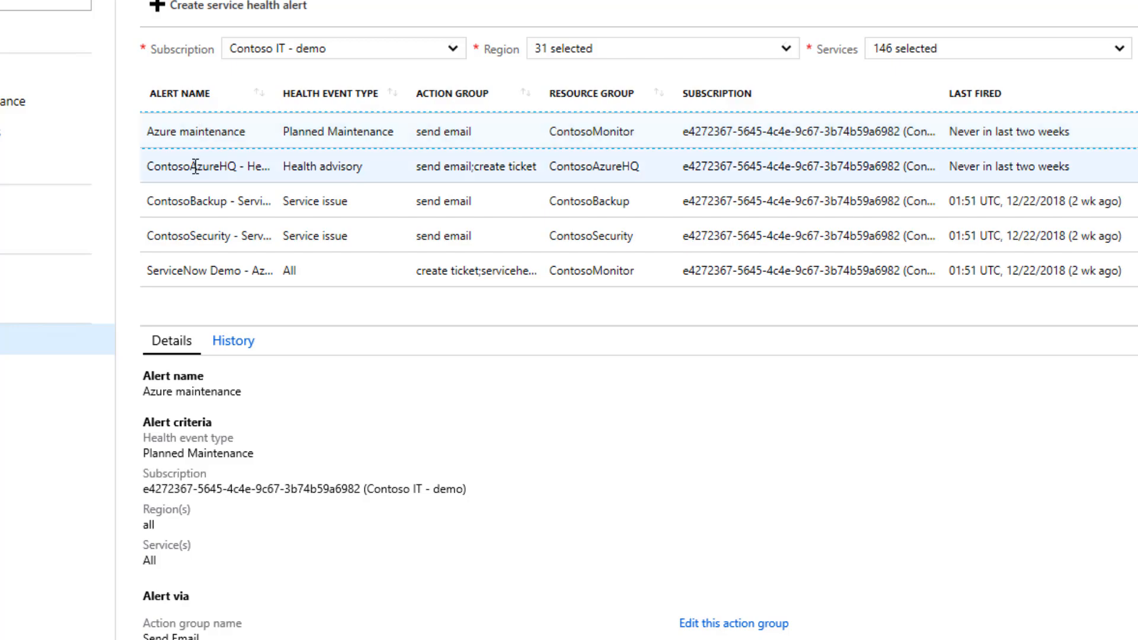
Begin a new alert rule on Contoso IT - demo targeting all 31 regions and all event types.
click(209, 166)
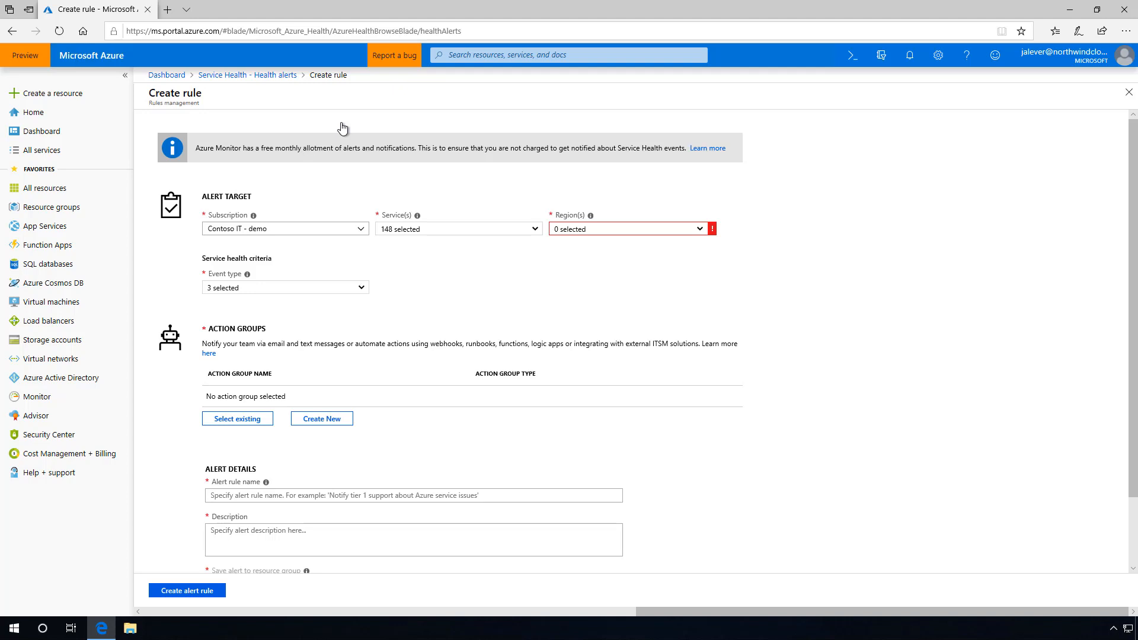
click(285, 229)
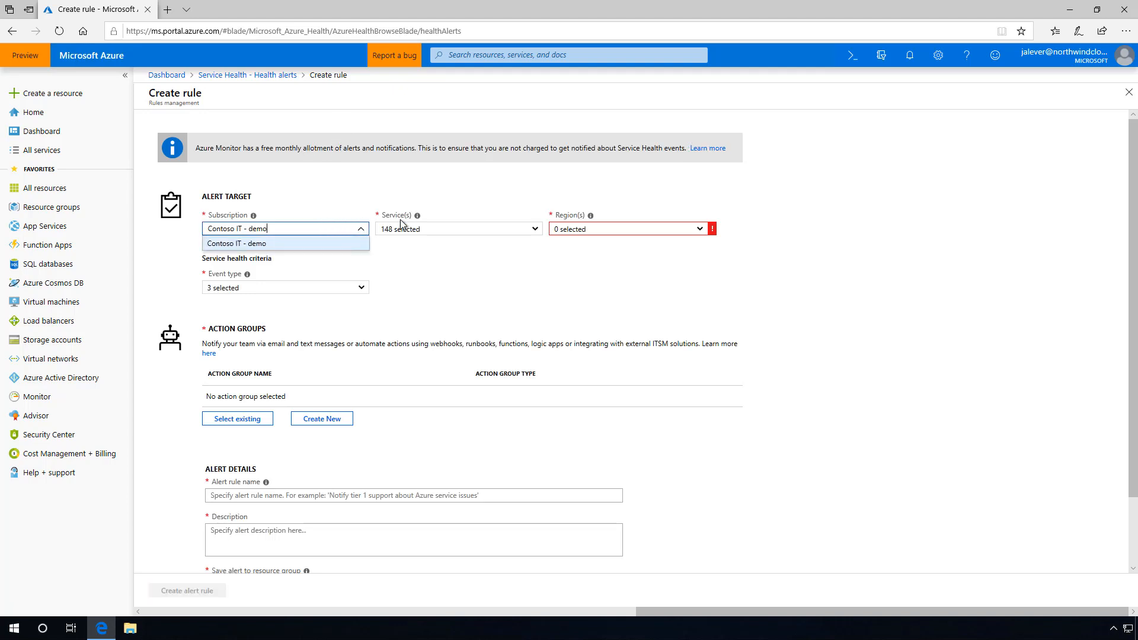
click(626, 229)
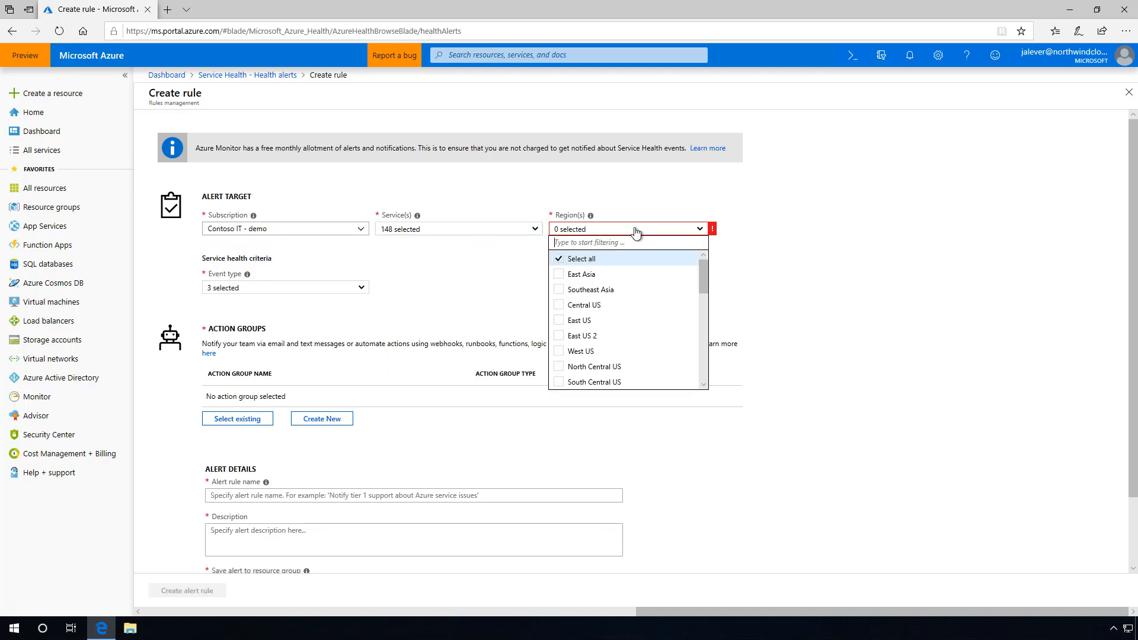
click(558, 260)
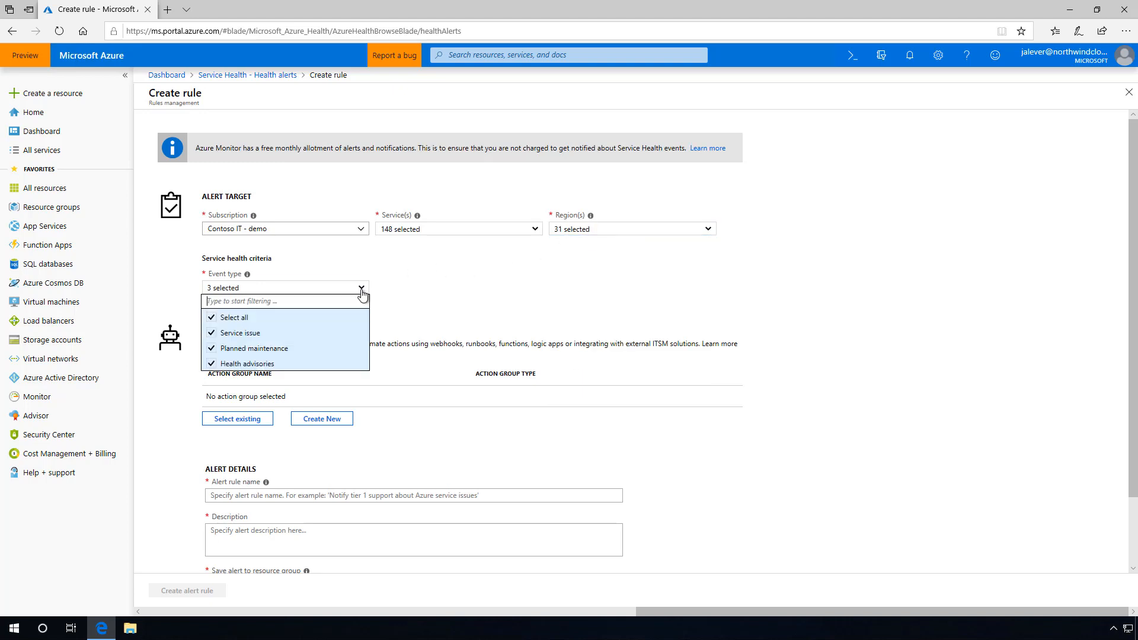
click(322, 419)
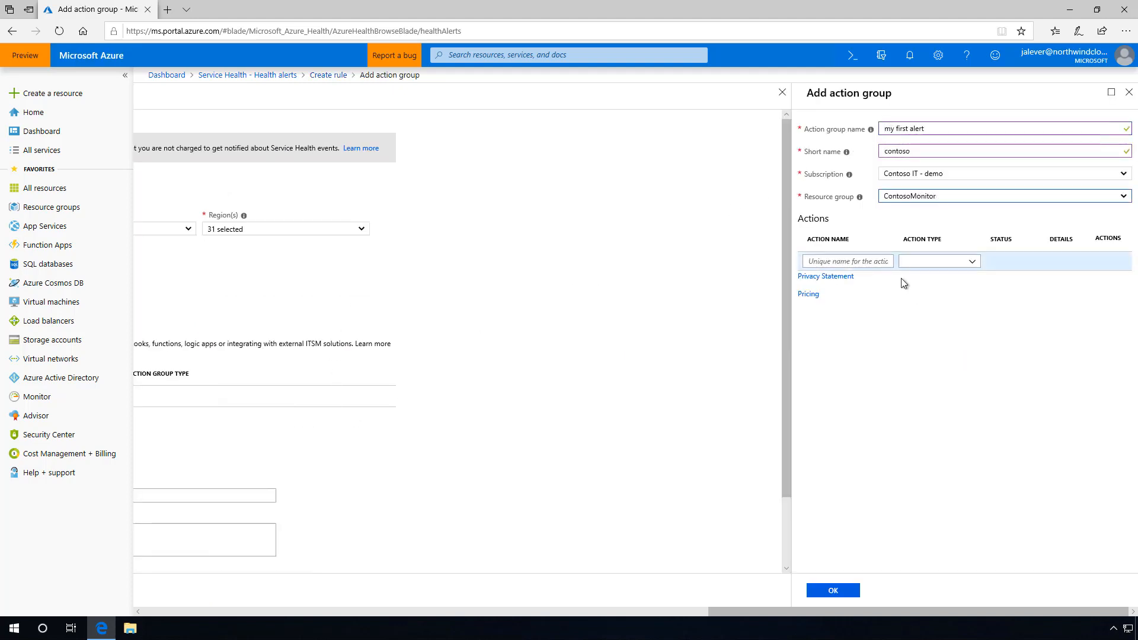
Add action group 'my first alert' with an Email/SMS/Push/Voice action and confirm it.
click(939, 261)
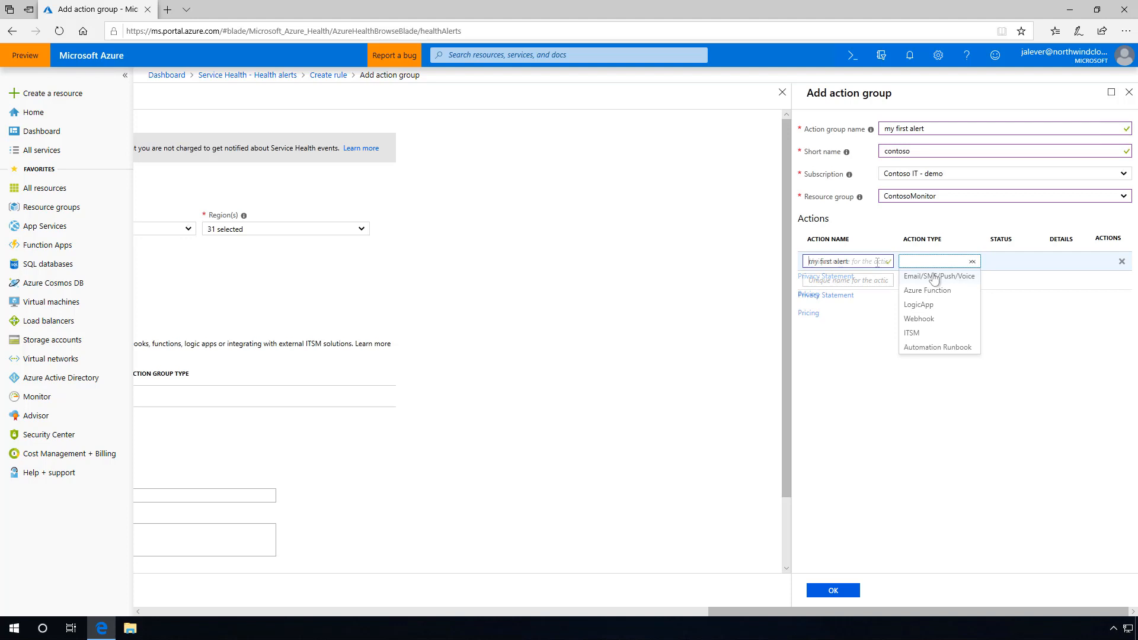
click(939, 276)
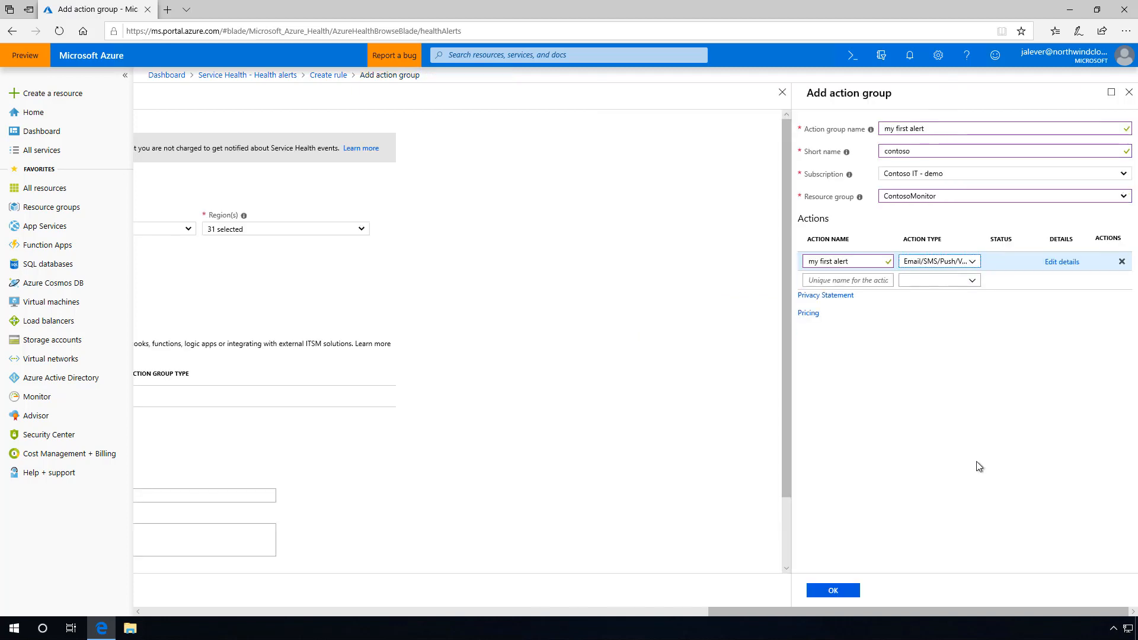
click(832, 590)
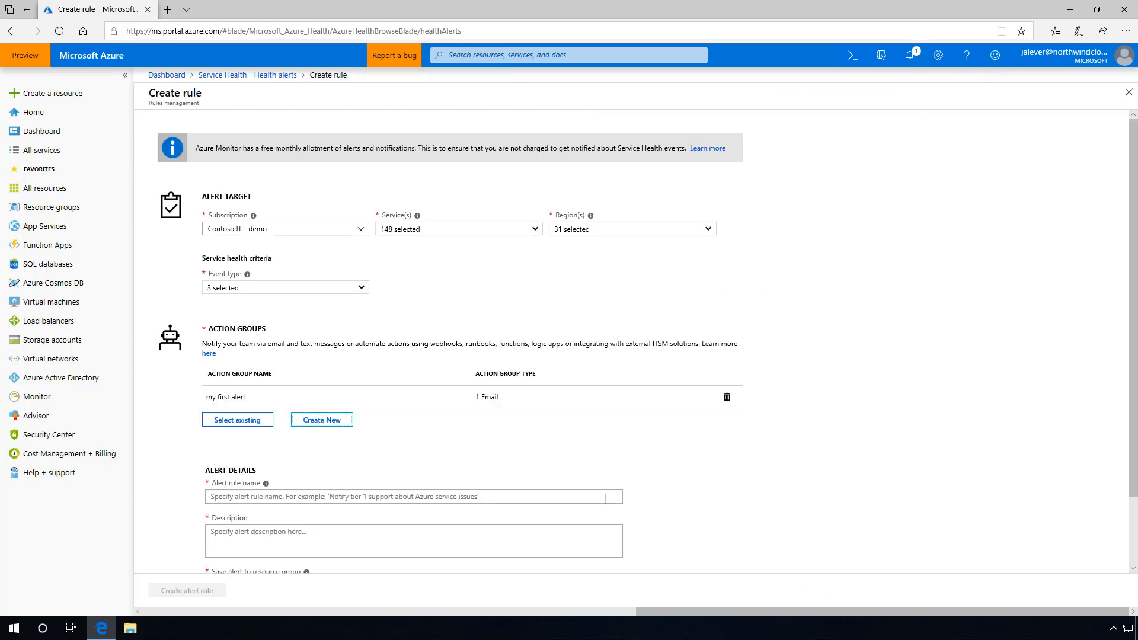
Name the rule with 'Catch-all', save it to ContosoMonitor and create the alert rule.
text(Catch-all Service Alert)
text(Catch-all alert)
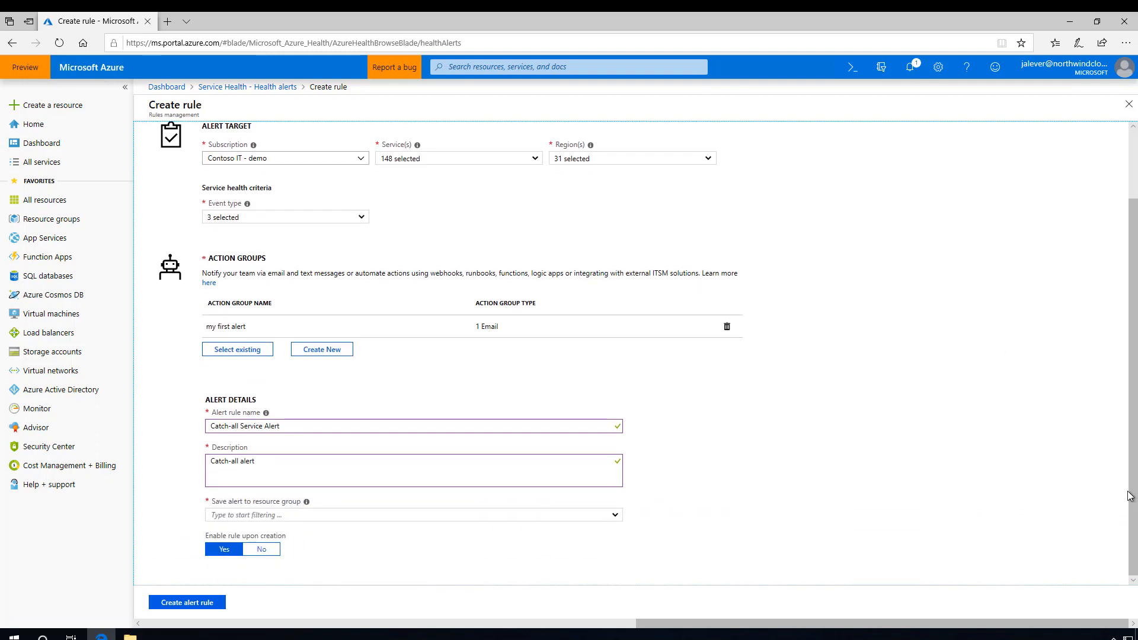
click(412, 514)
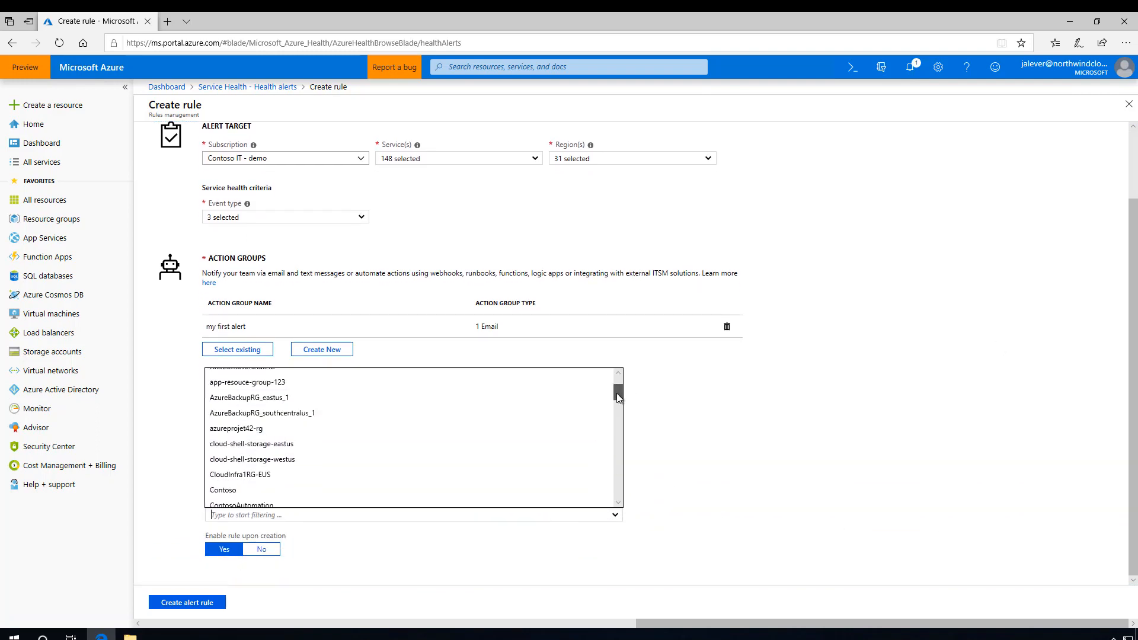
scroll(down, 3)
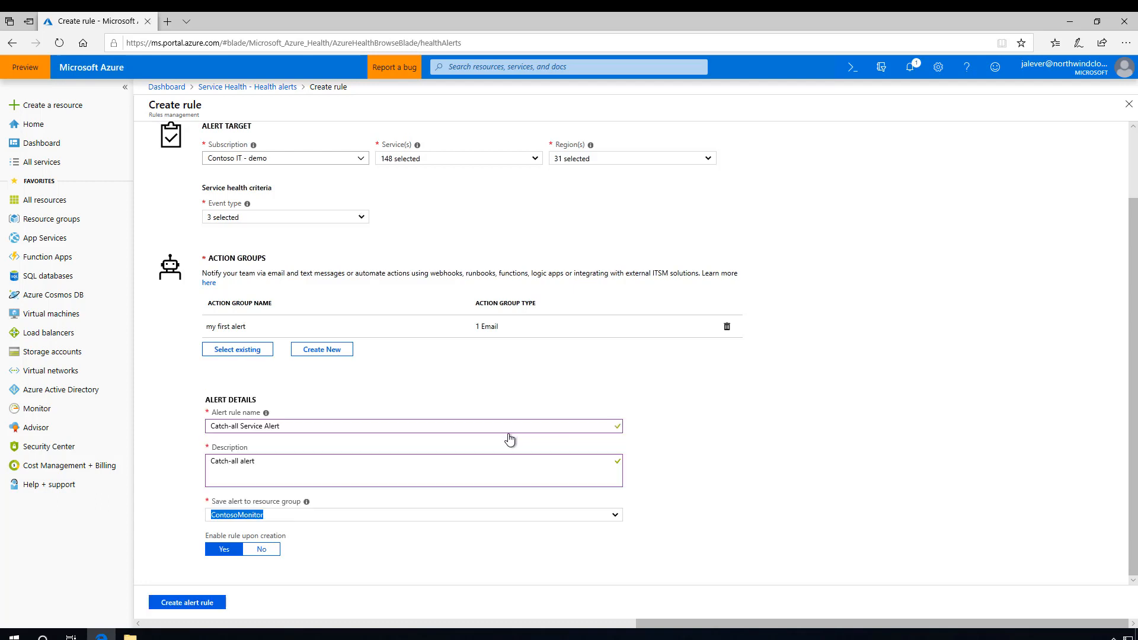
click(186, 602)
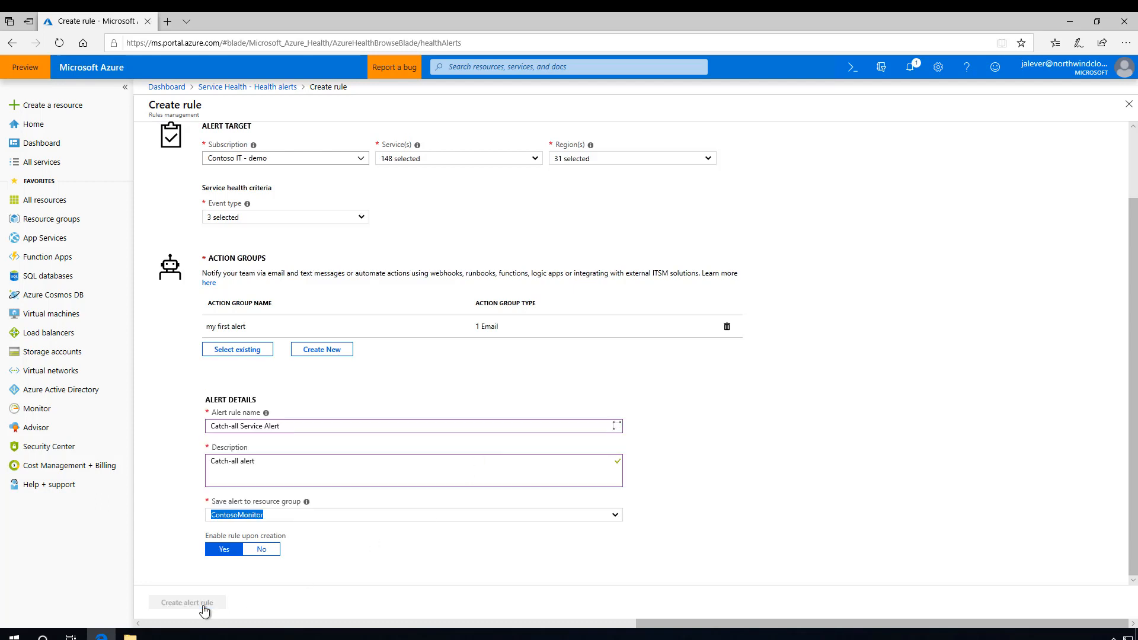
click(186, 602)
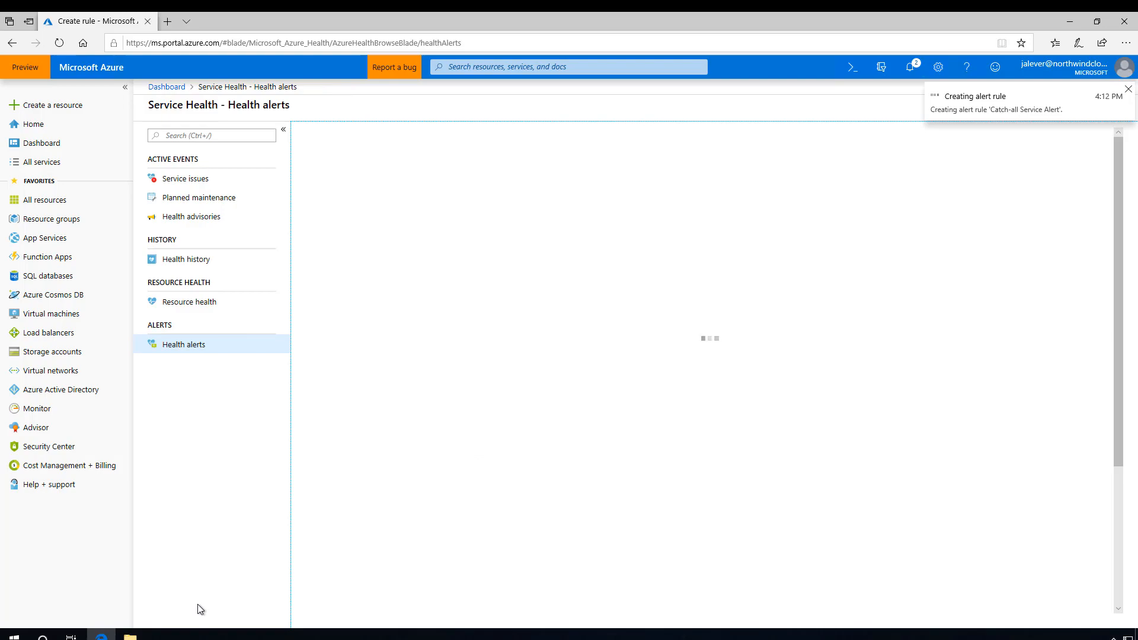